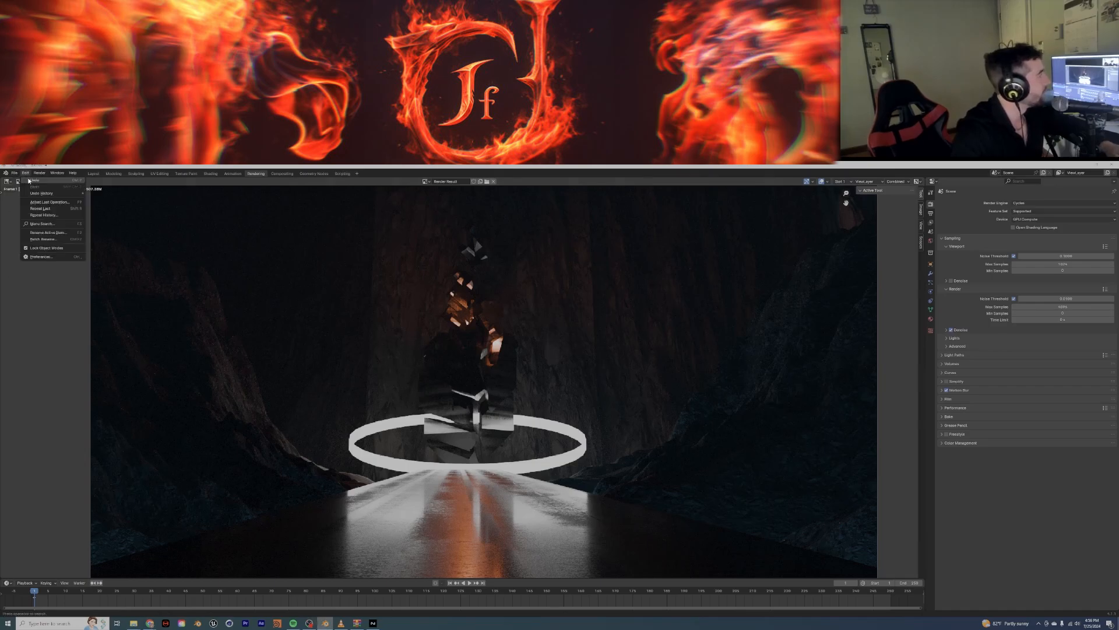
# - Try adding a landscape terrain mesh from the Add Mesh menu
pyautogui.click(14, 172)
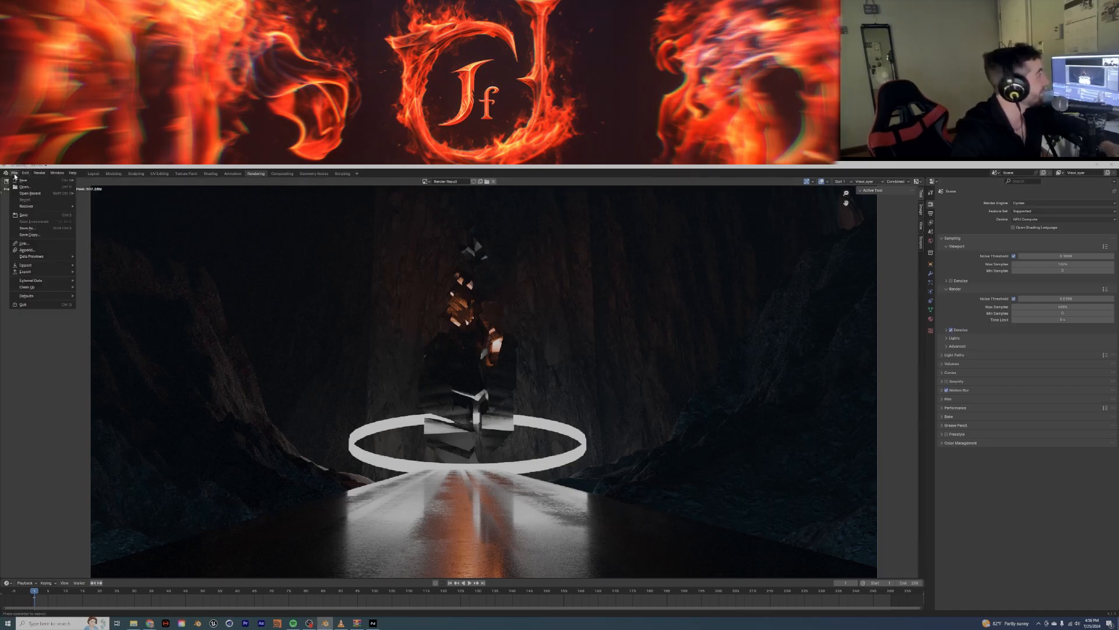
pyautogui.click(23, 304)
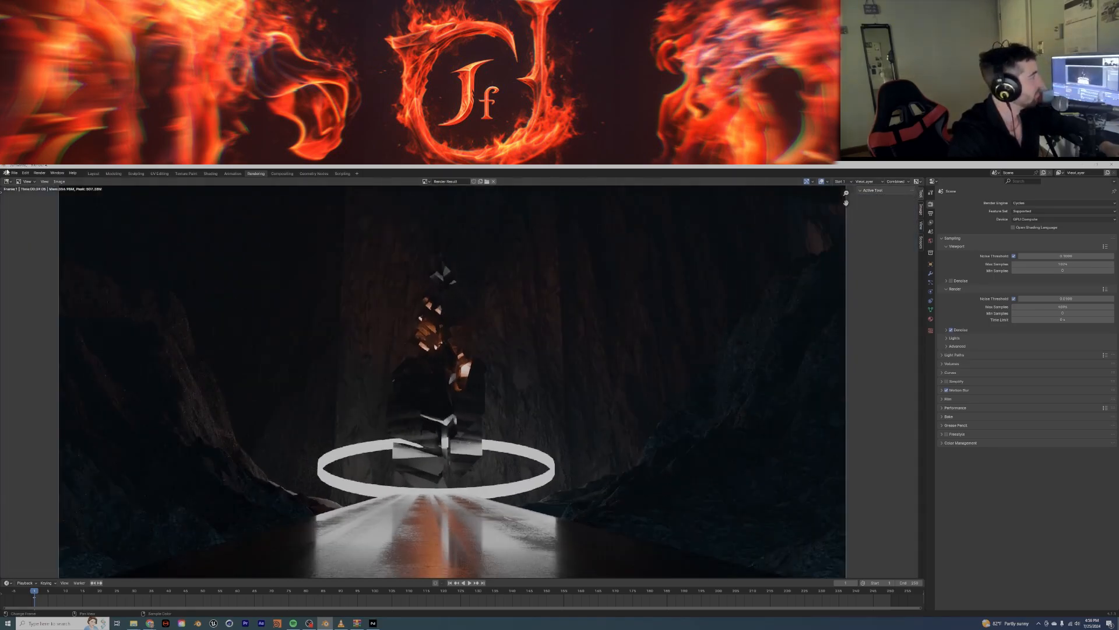
pyautogui.click(93, 172)
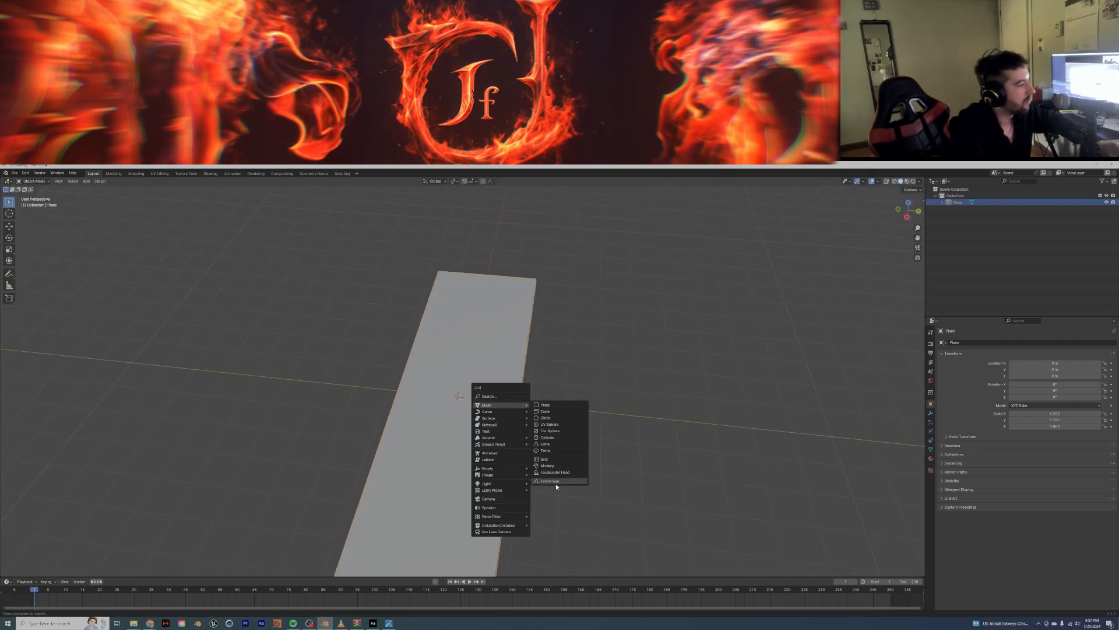
pyautogui.click(550, 480)
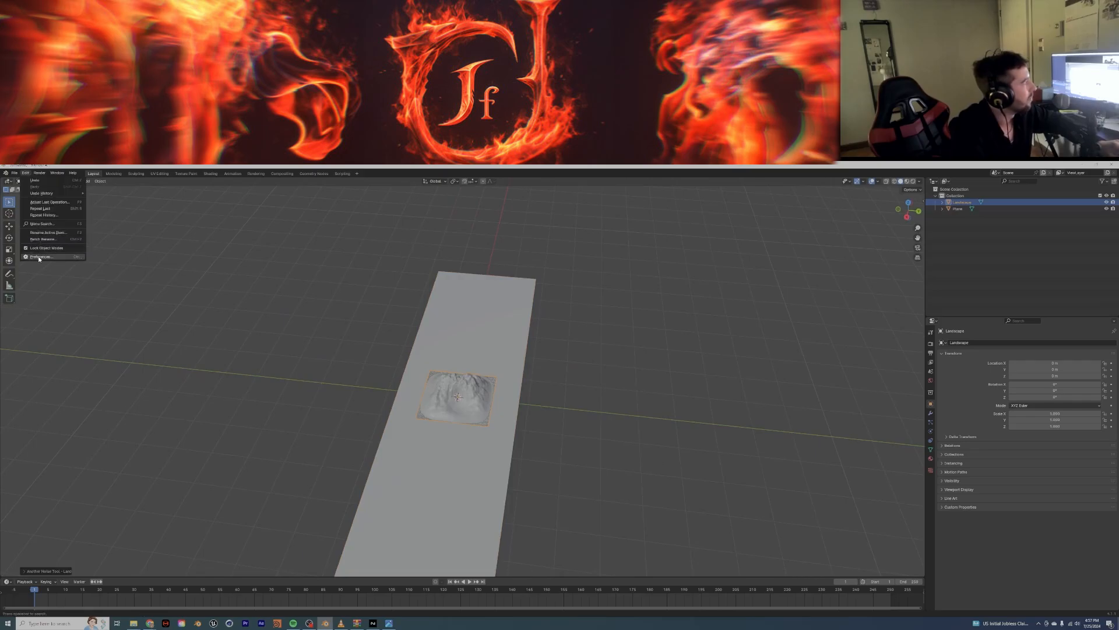
# - Find the A.N.T. Landscape add-on in Preferences by searching 'land' and expand its details
pyautogui.click(40, 257)
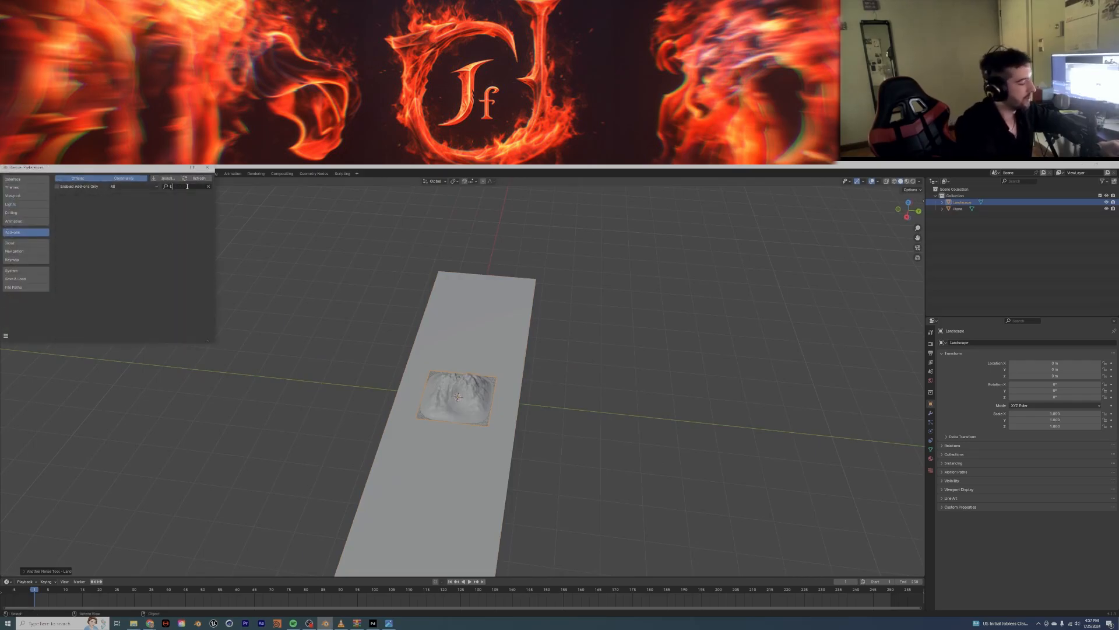
pyautogui.write('land')
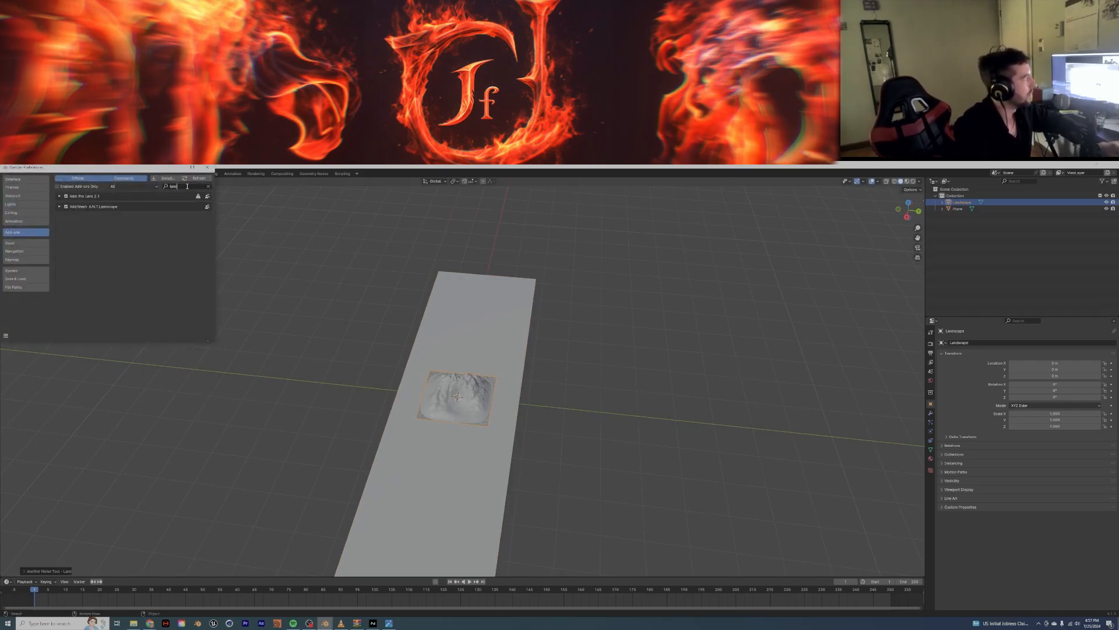
pyautogui.click(60, 207)
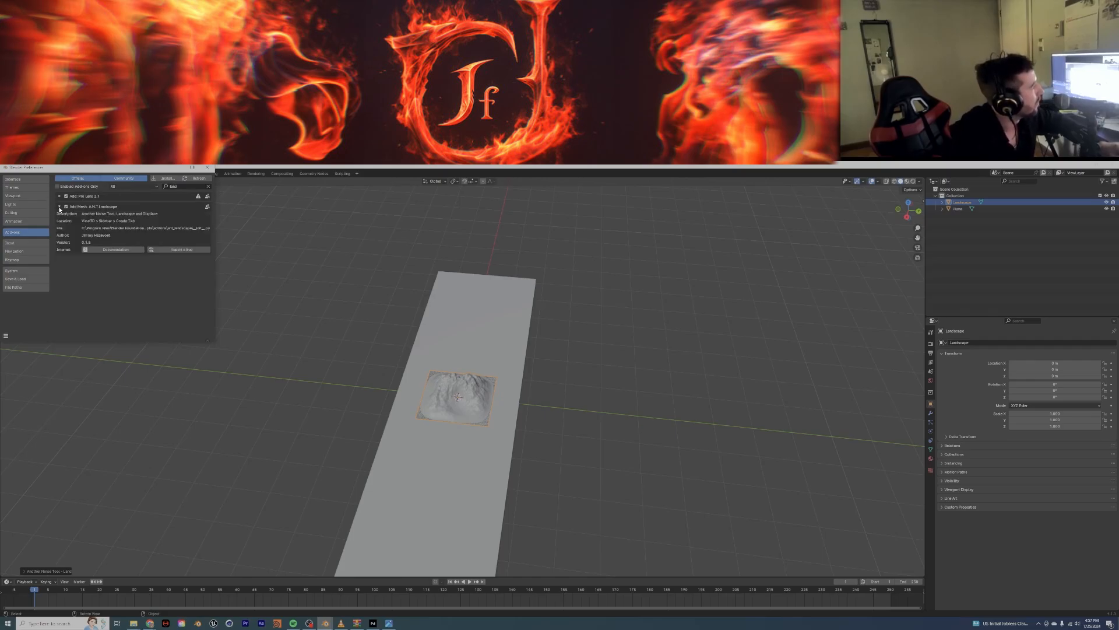
pyautogui.click(60, 206)
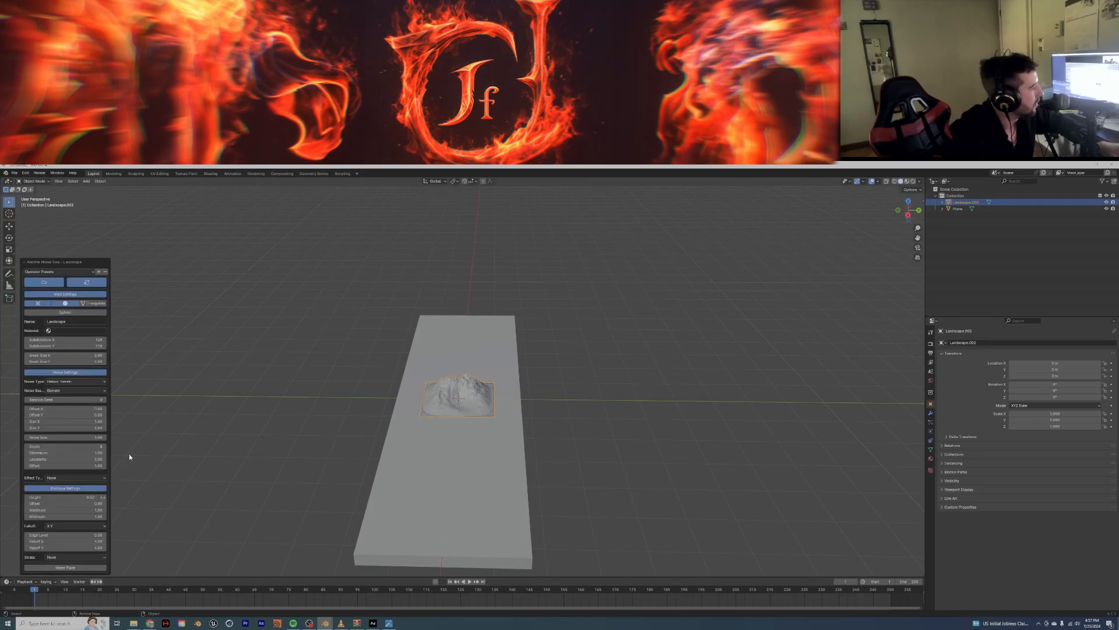
# - Add A.N.T. Landscape patches as rocky canyon walls along both sides of the plane
pyautogui.click(60, 271)
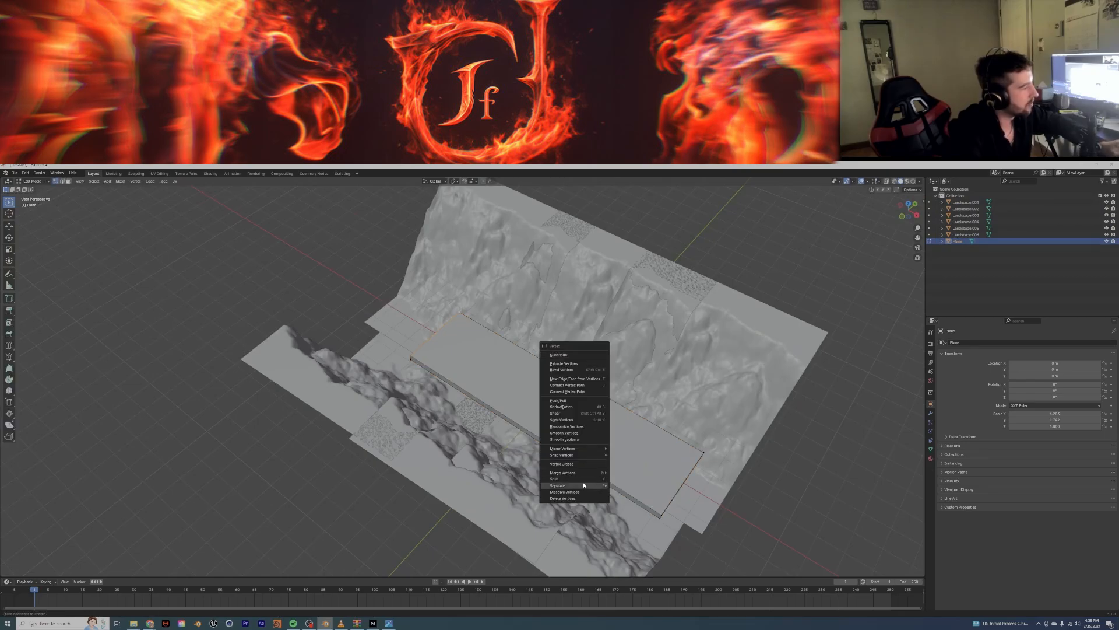
# - Separate part of the ground plane and extrude it into a thick floor slab
pyautogui.click(557, 485)
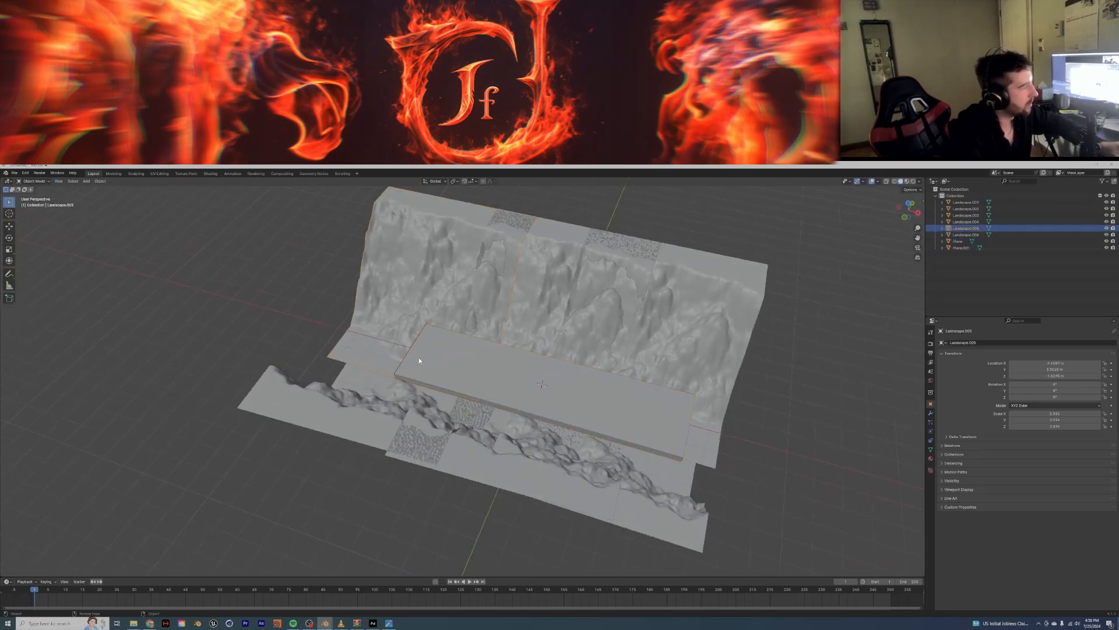
pyautogui.press('Tab')
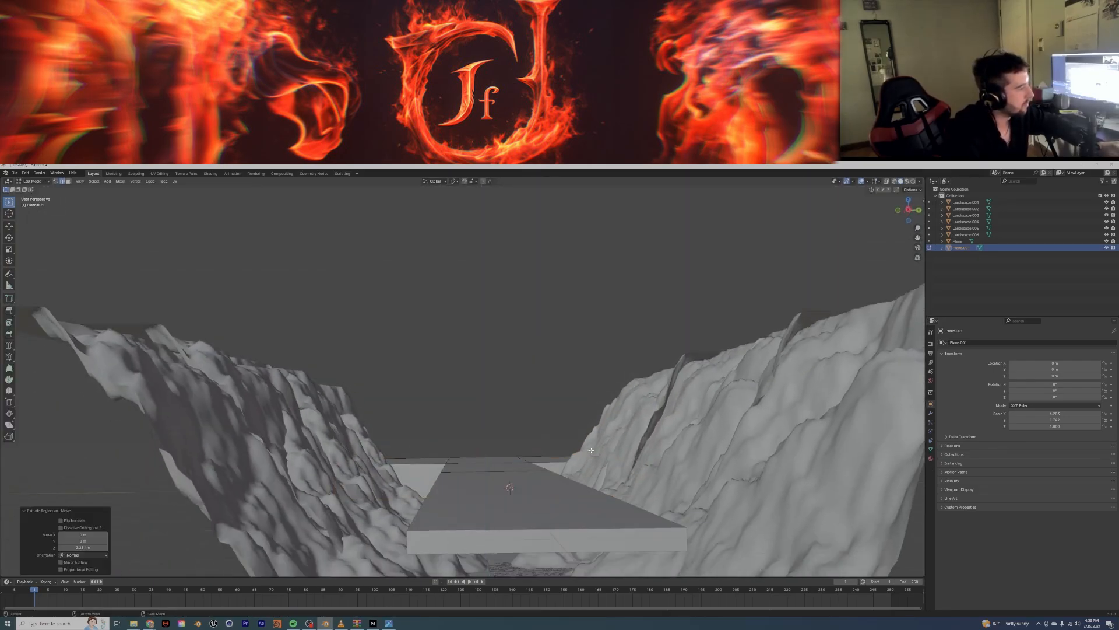
pyautogui.press('Tab')
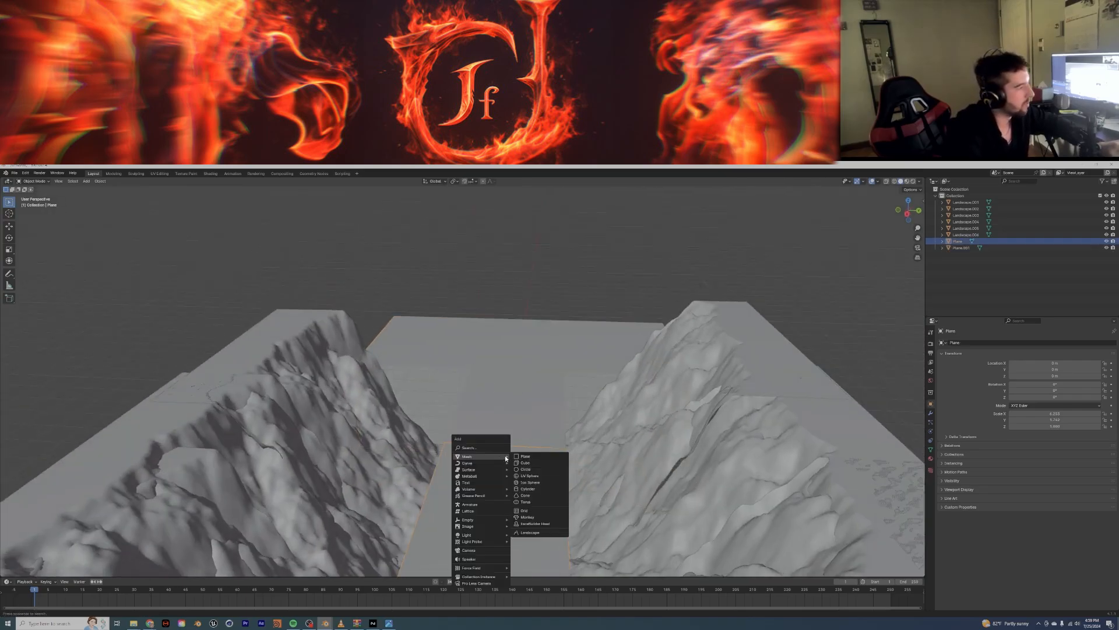
# - Add a landscape piece and move it into place along the canyon floor
pyautogui.click(530, 532)
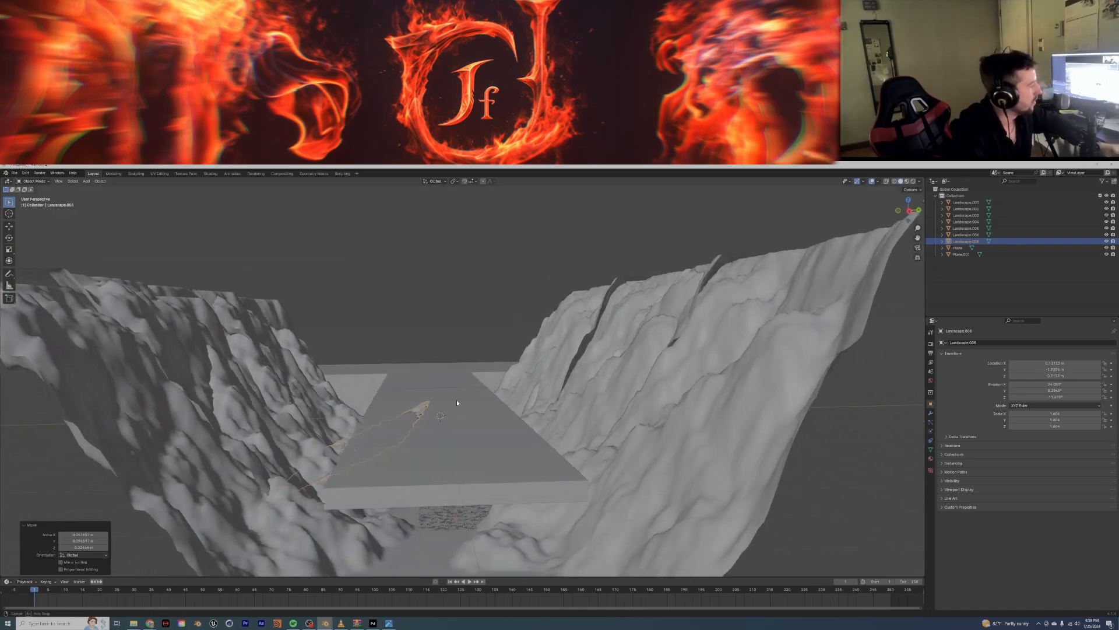
pyautogui.moveTo(457, 400); pyautogui.dragTo(464, 375)
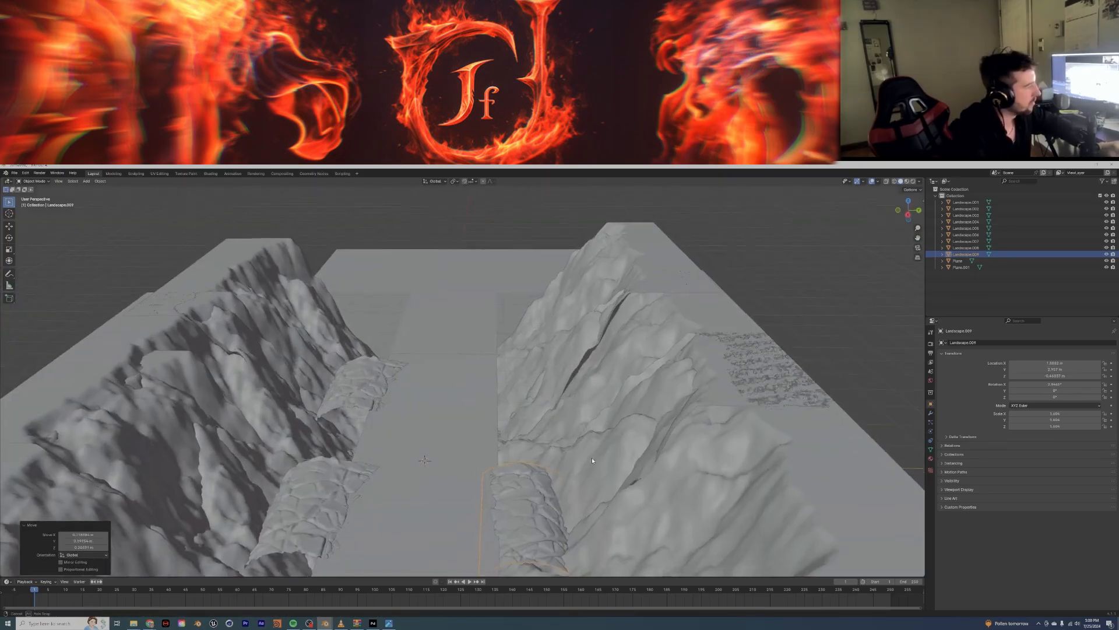
# - Duplicate a landscape piece to keep filling out the canyon
pyautogui.press('Shift+D')
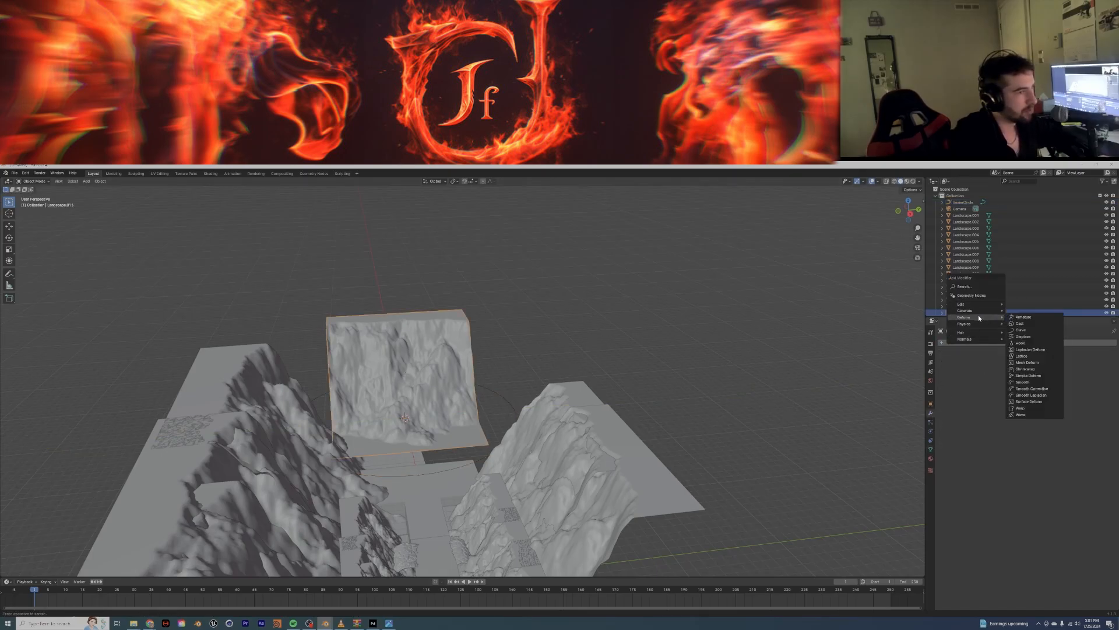
pyautogui.click(1020, 330)
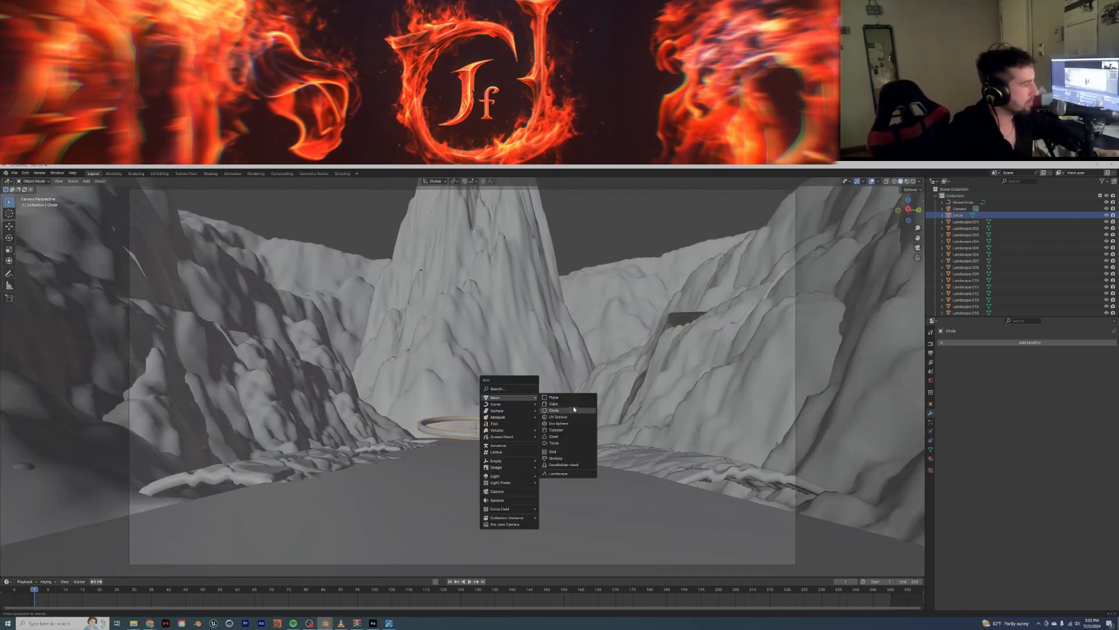
# - Add a cube and merge selected vertices at center to form a pointed diamond
pyautogui.click(553, 403)
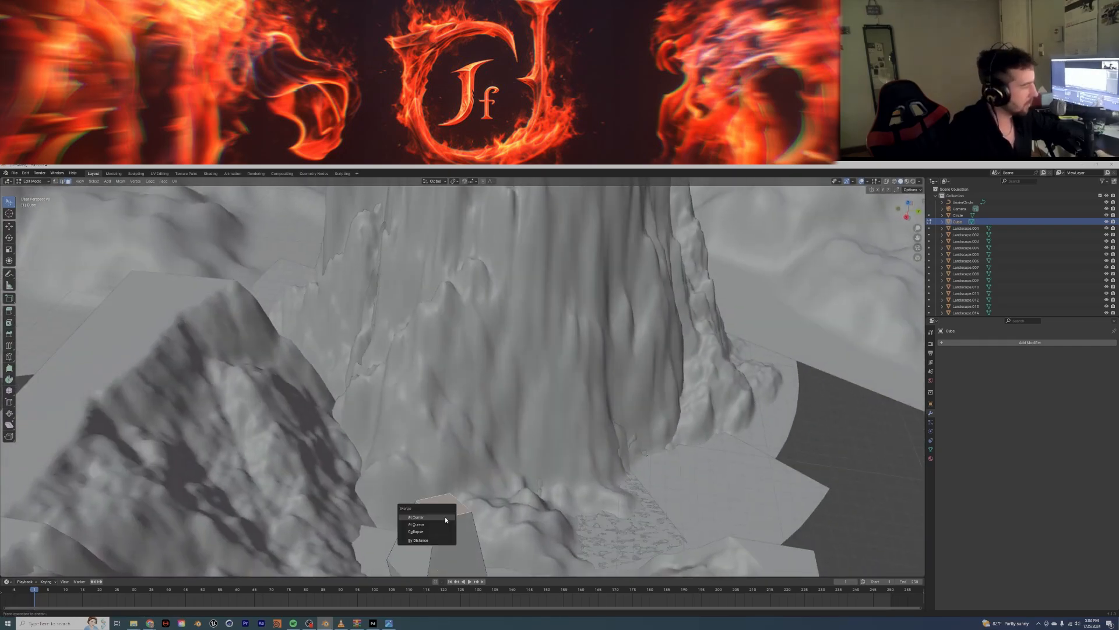
pyautogui.click(416, 516)
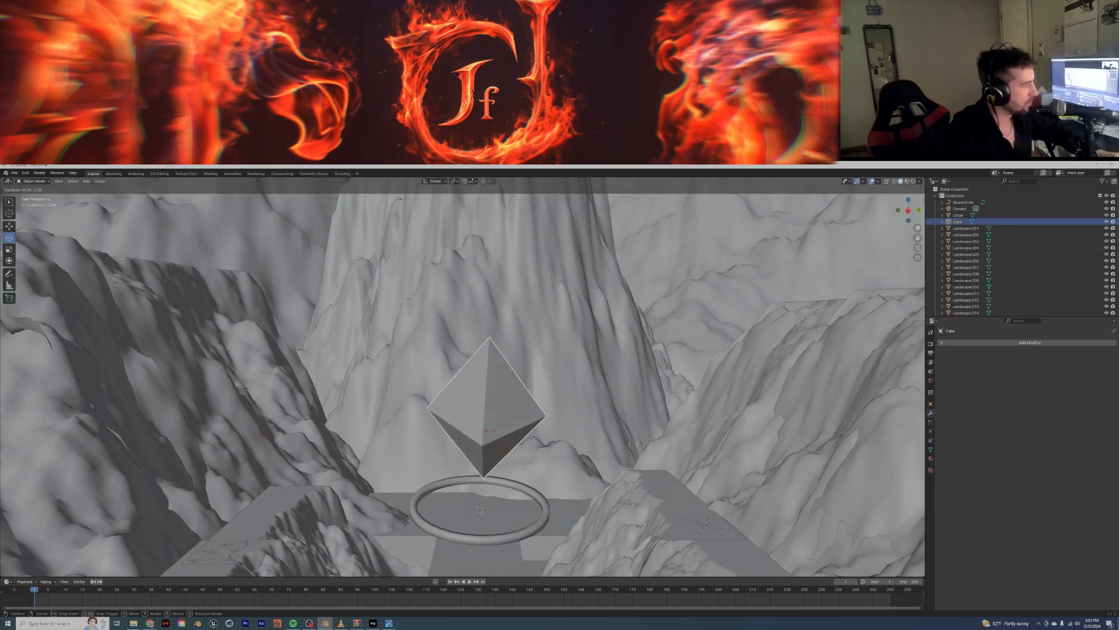
# - Draw annotation strokes over the diamond to mark where it should fracture
pyautogui.press('Tab')
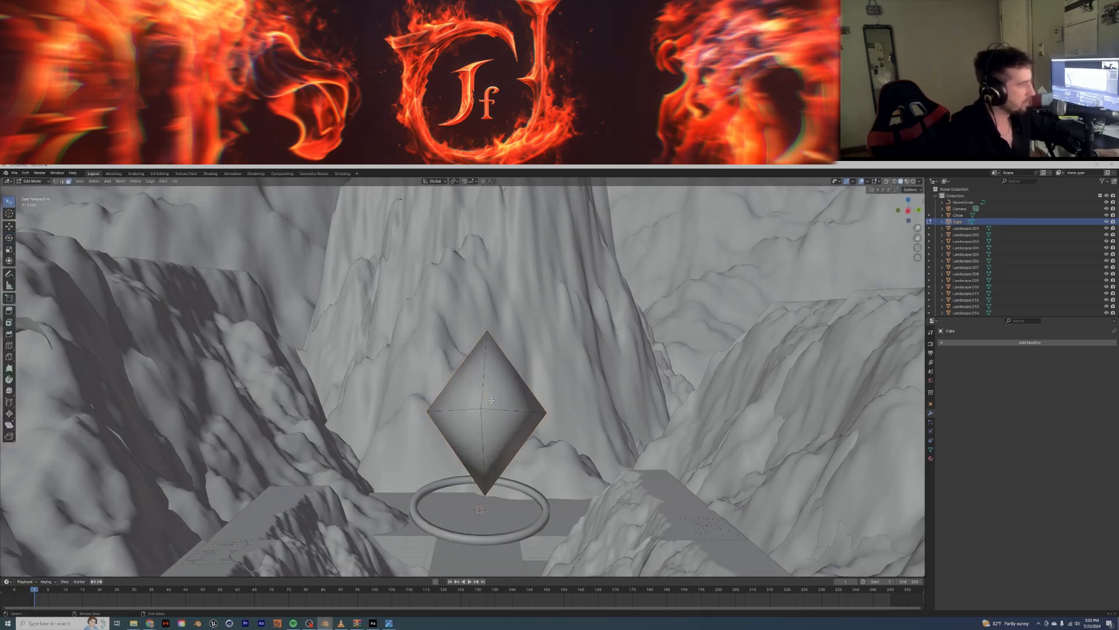
pyautogui.press('Tab')
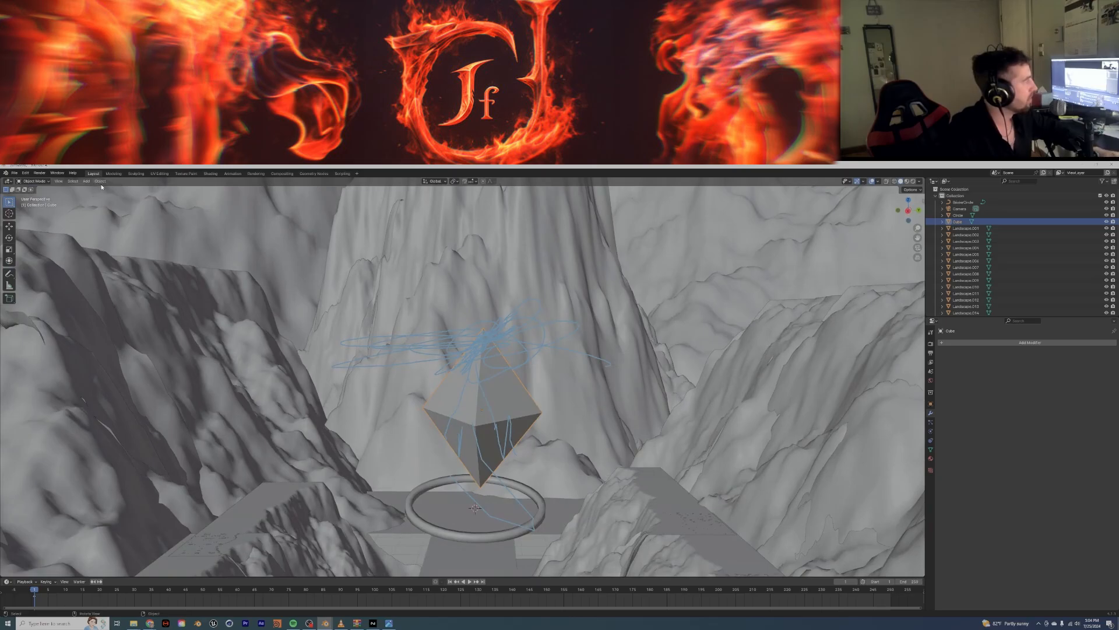
pyautogui.click(100, 181)
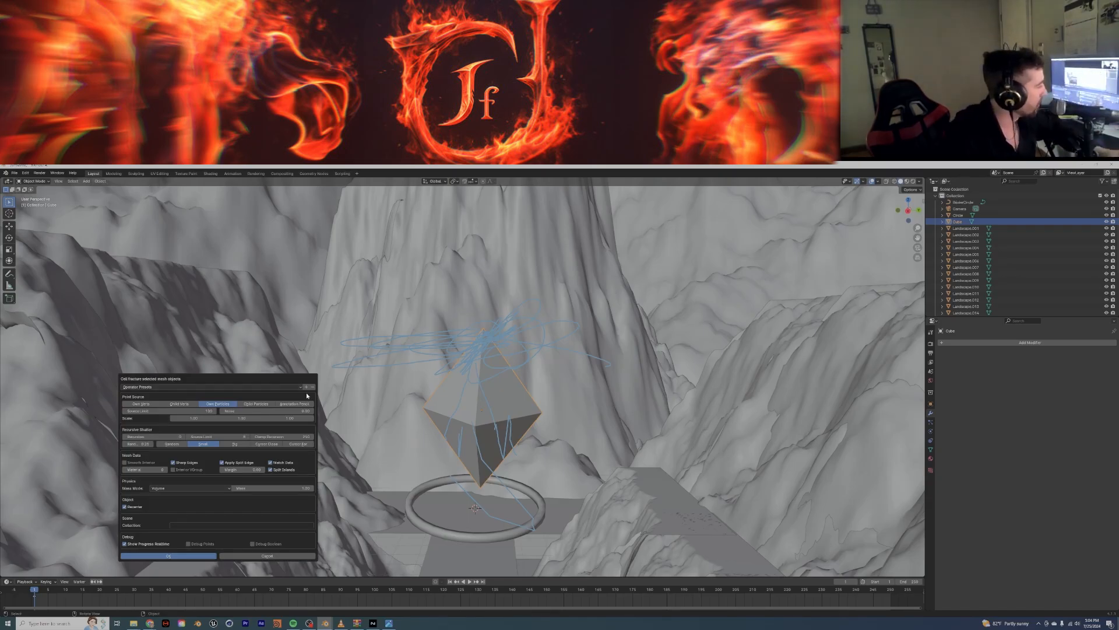
# - Run Cell Fracture on the diamond using Annotation Pencil points and adjusted recursion selection
pyautogui.click(294, 404)
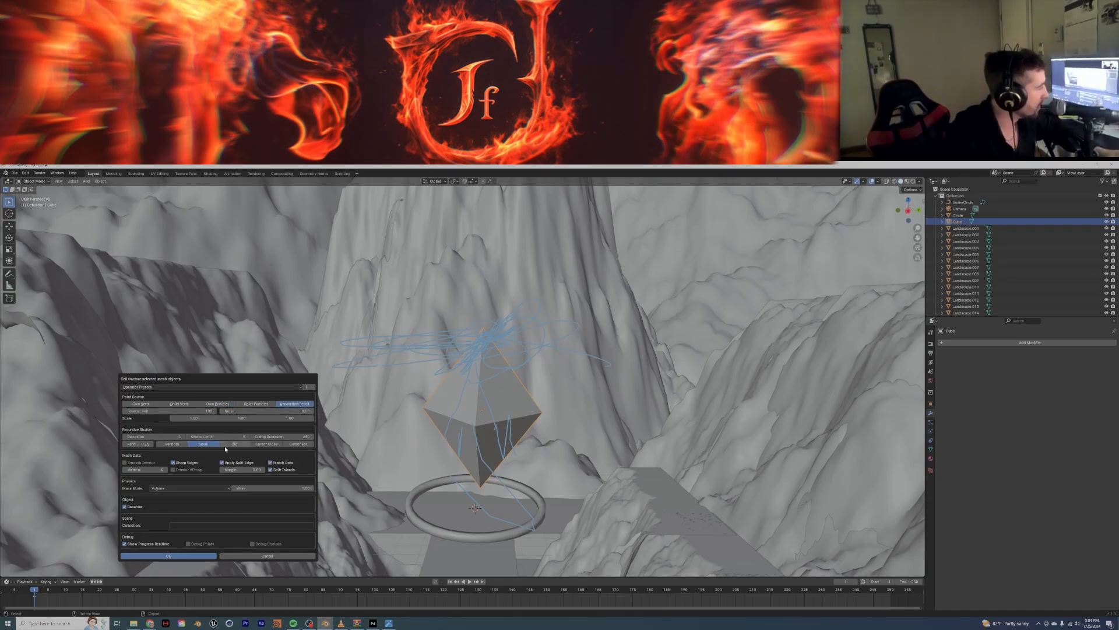
pyautogui.click(172, 444)
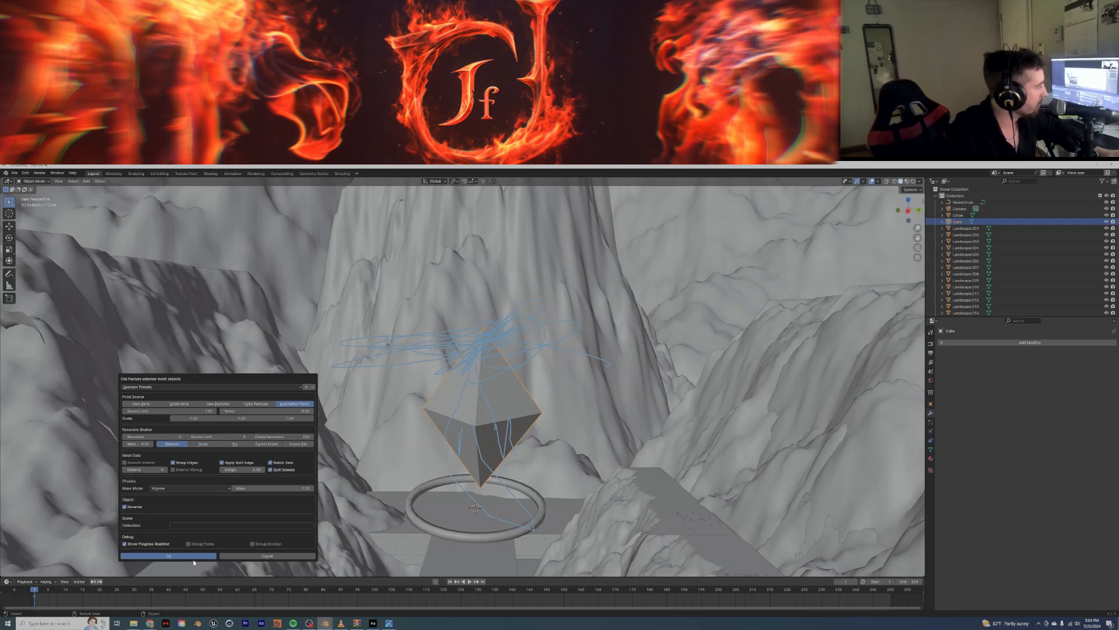
pyautogui.click(168, 556)
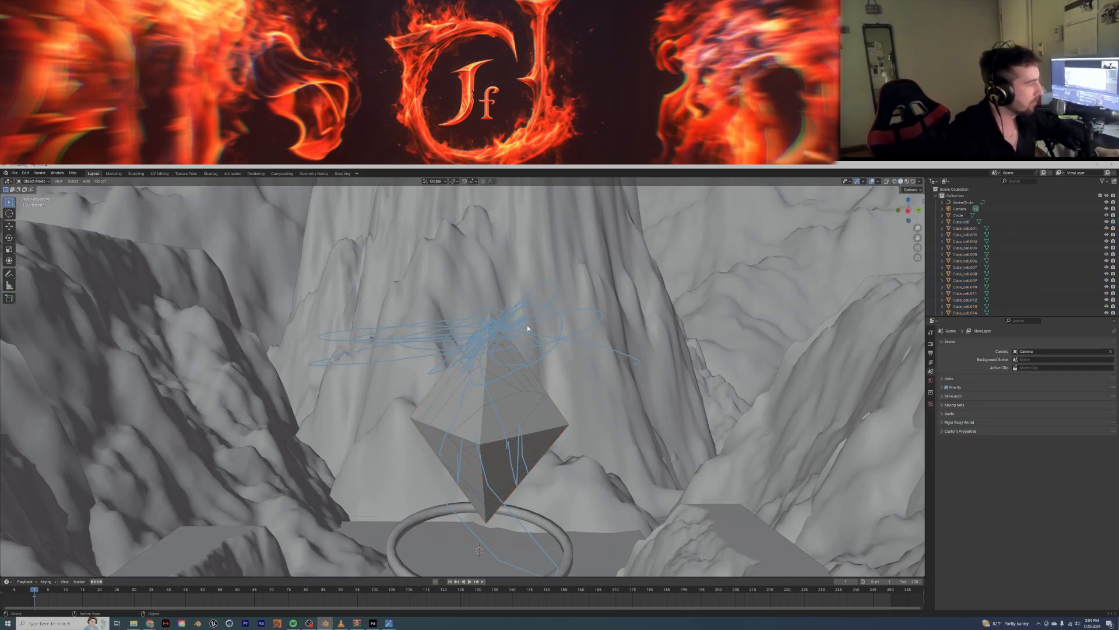
# - Select the fractured diamond cell pieces in the viewport and Outliner
pyautogui.click(877, 180)
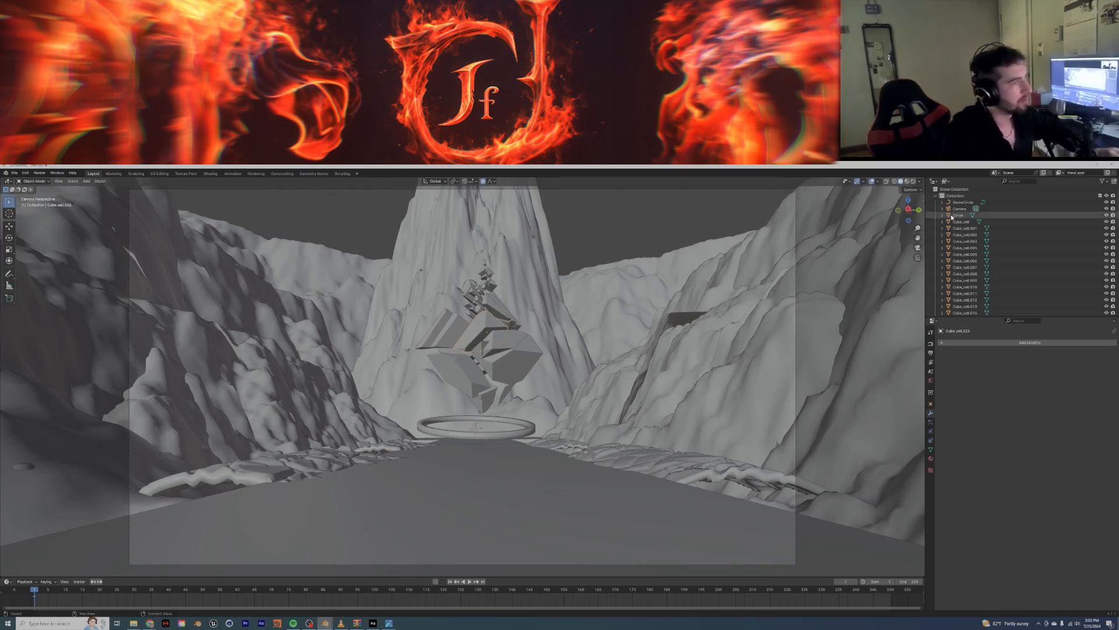
pyautogui.click(475, 427)
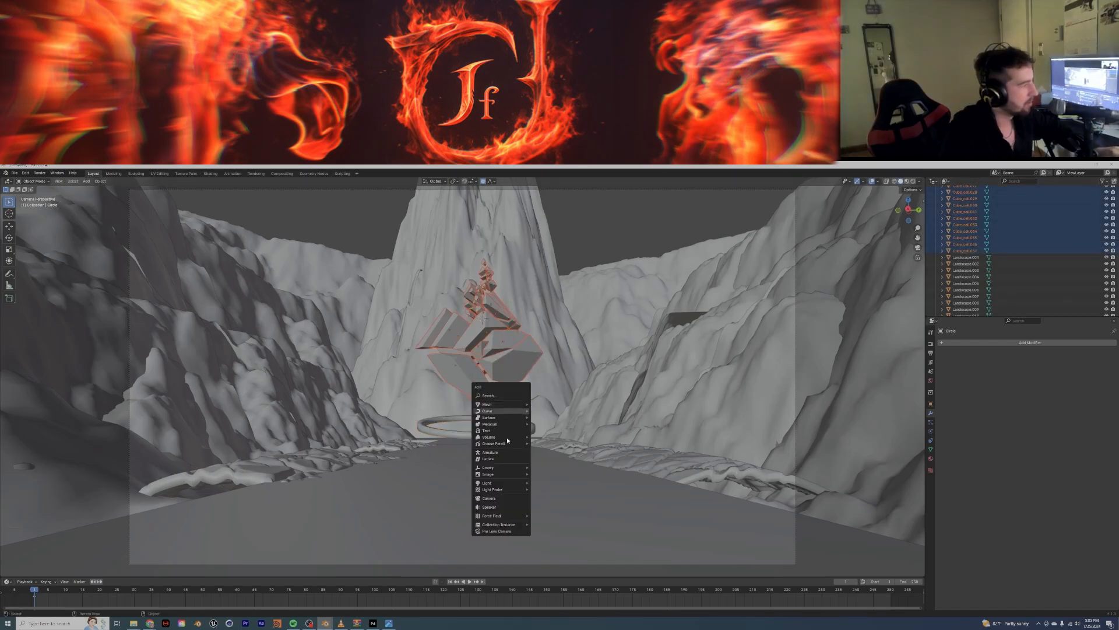
# - Add a point light and set the render engine to Cycles
pyautogui.click(486, 483)
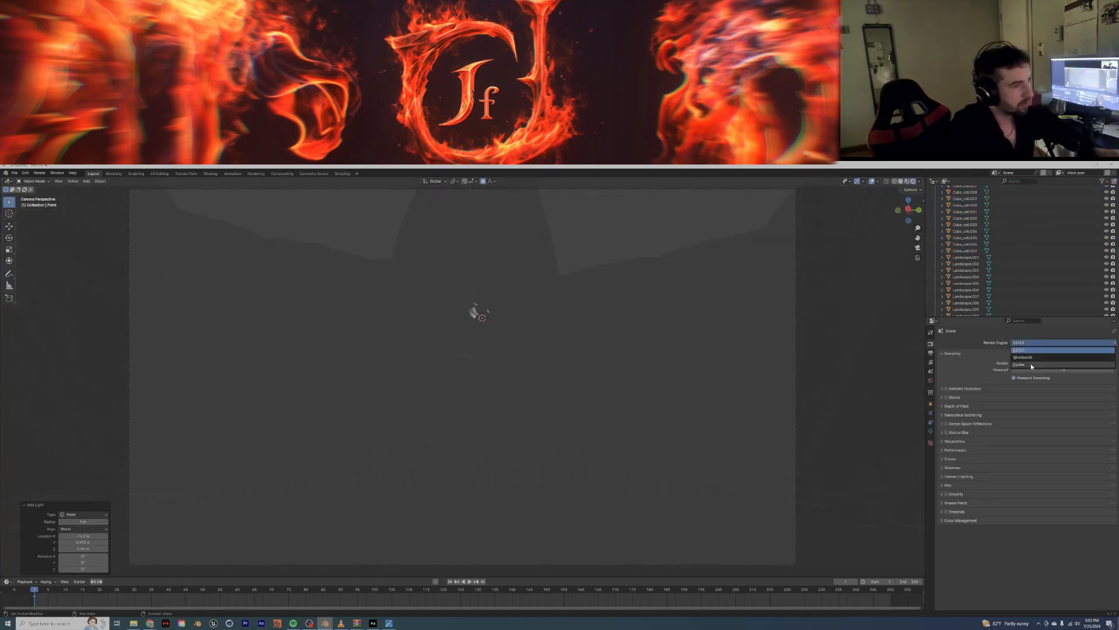
pyautogui.click(1019, 364)
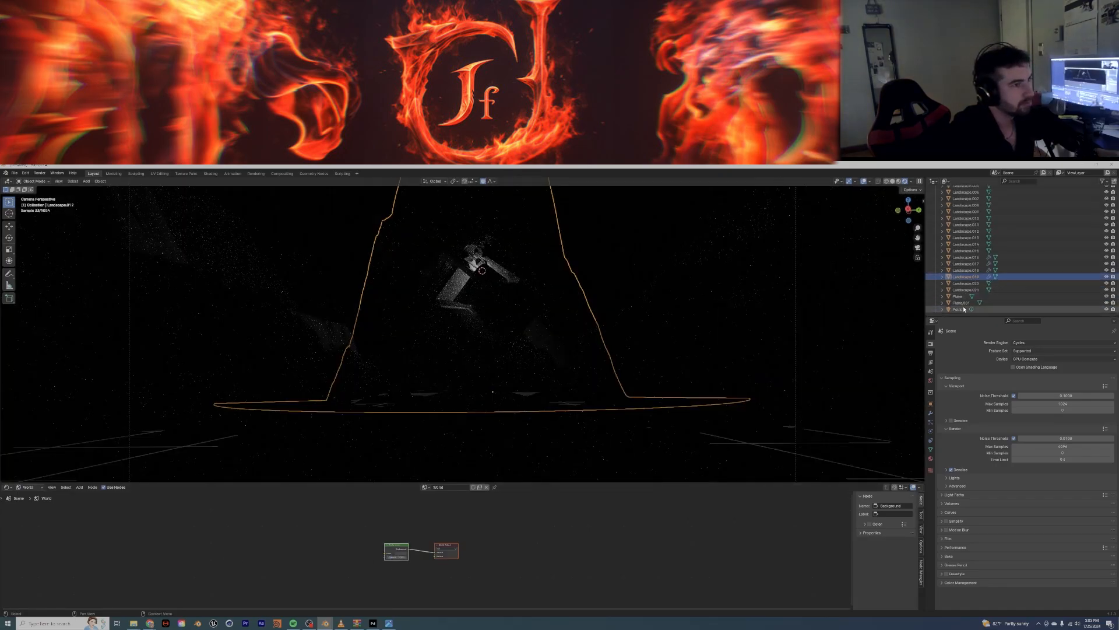
# - Select the Point light and change its colour to orange
pyautogui.click(958, 309)
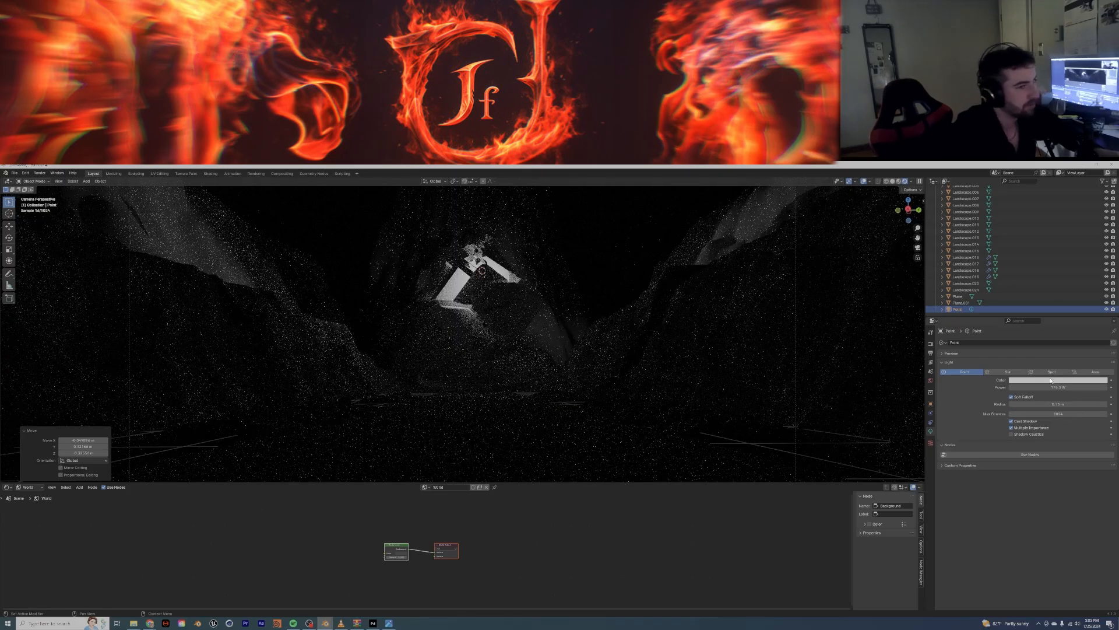
pyautogui.click(1057, 379)
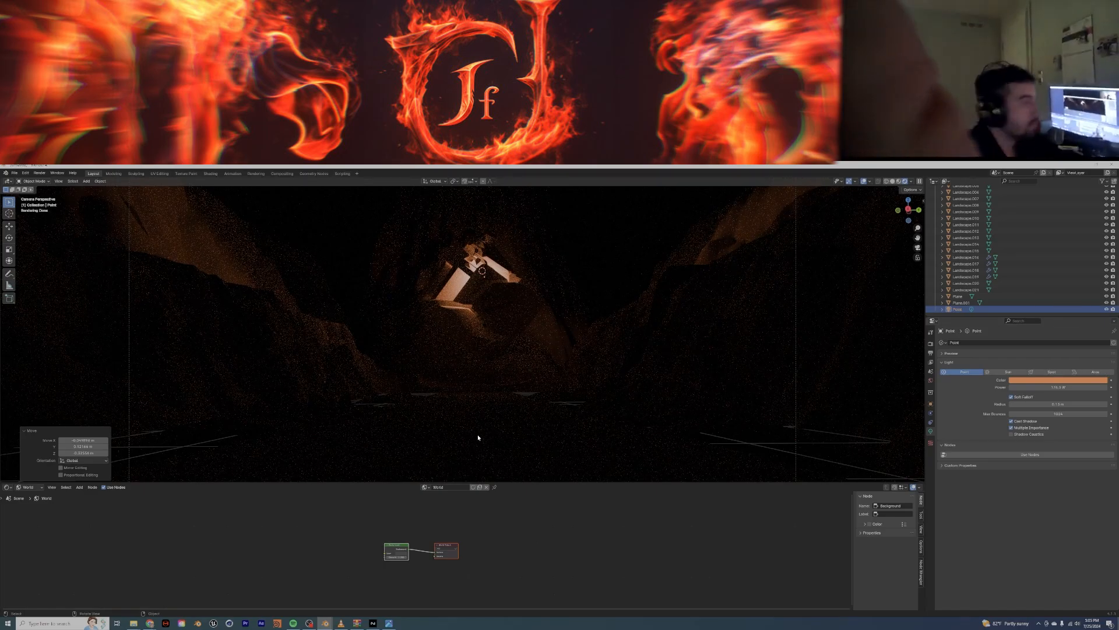
pyautogui.moveTo(610, 462)
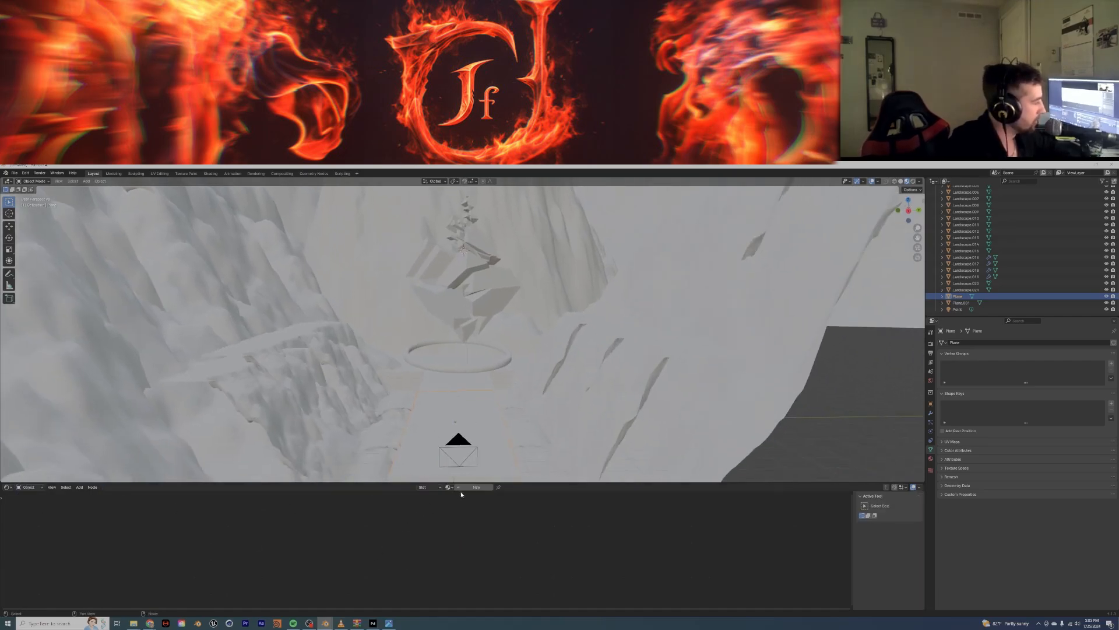
# - Create a plane material and load an image texture from another texture set folder
pyautogui.click(476, 487)
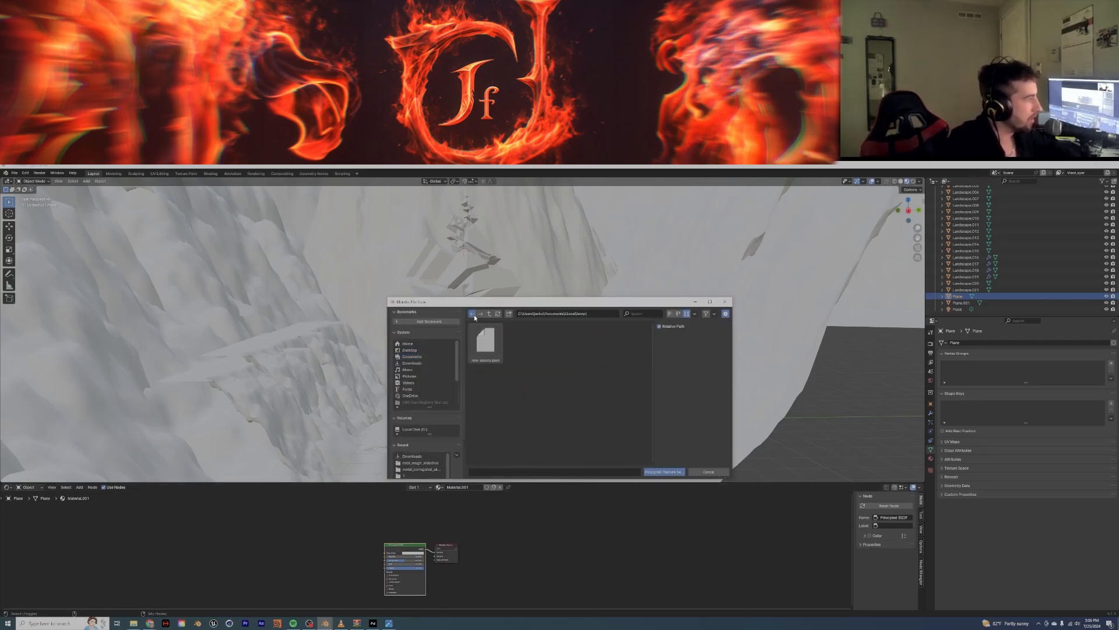
pyautogui.click(471, 313)
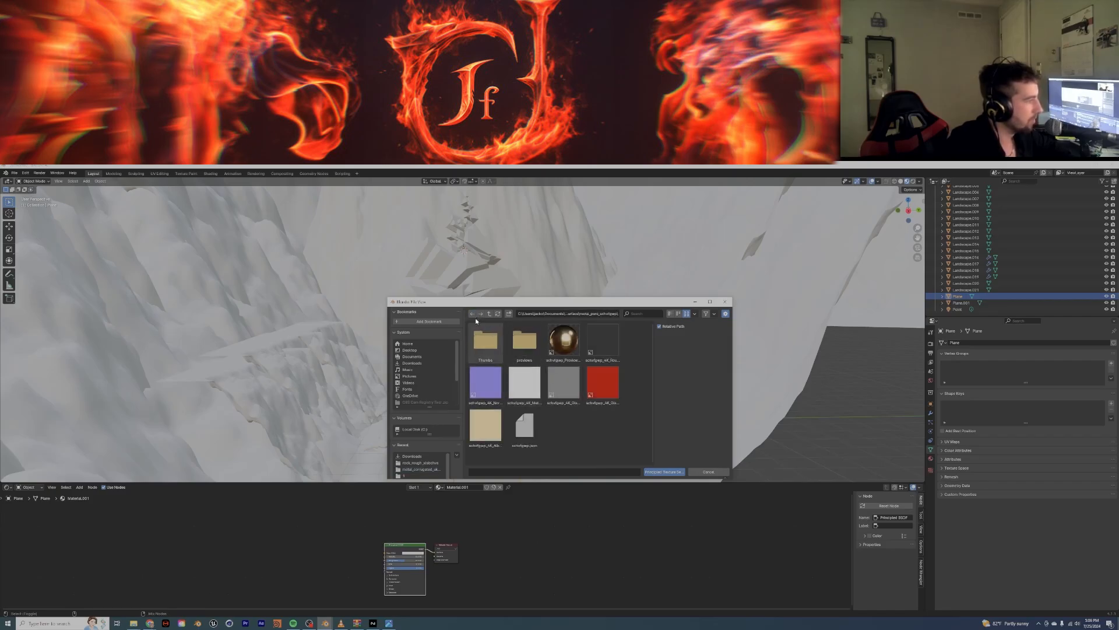
pyautogui.click(471, 314)
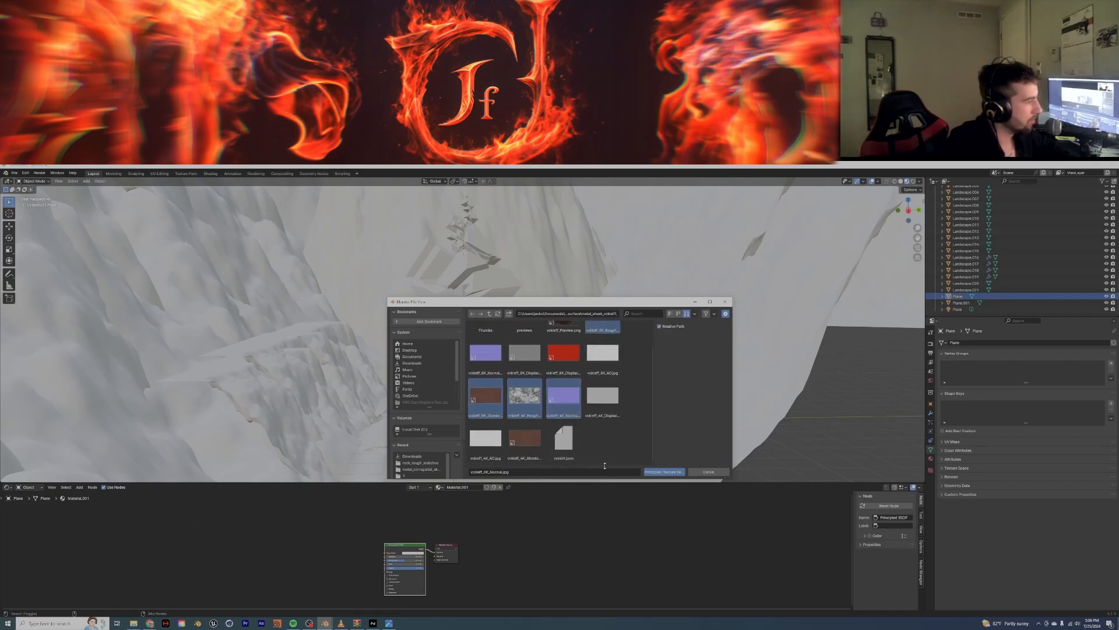
pyautogui.click(662, 471)
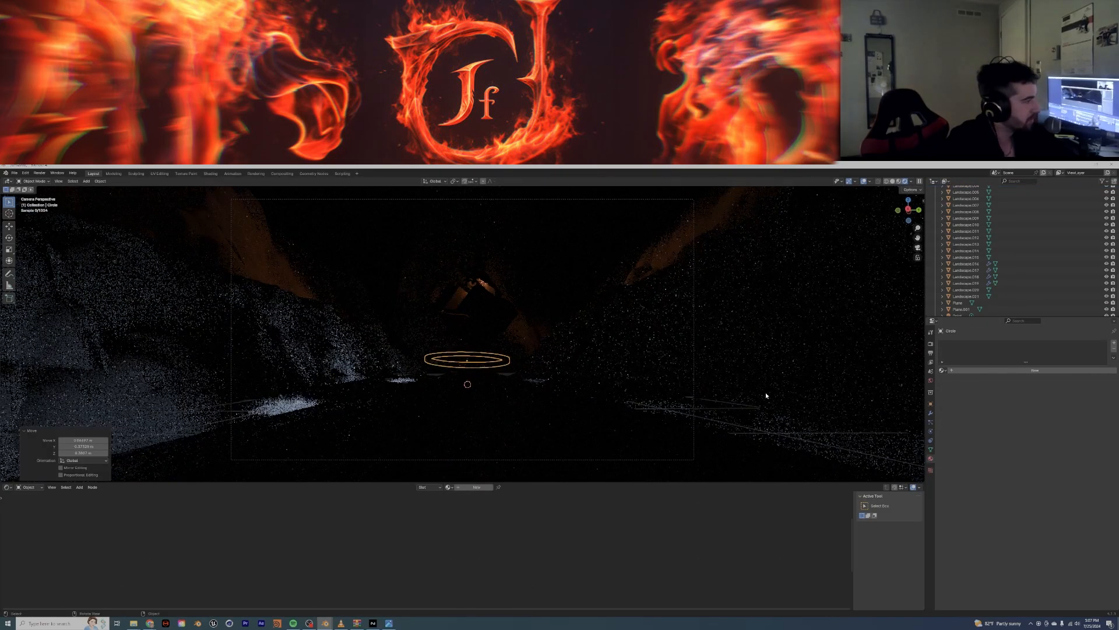
# - Give the ring a new material with an Emission shader
pyautogui.click(1036, 399)
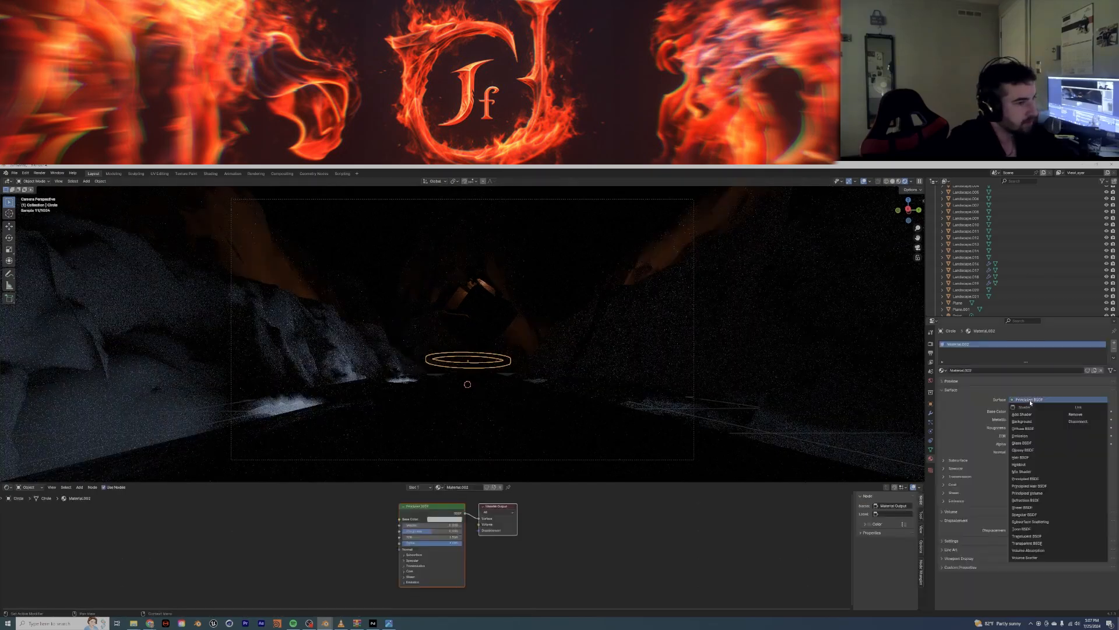
pyautogui.click(1022, 436)
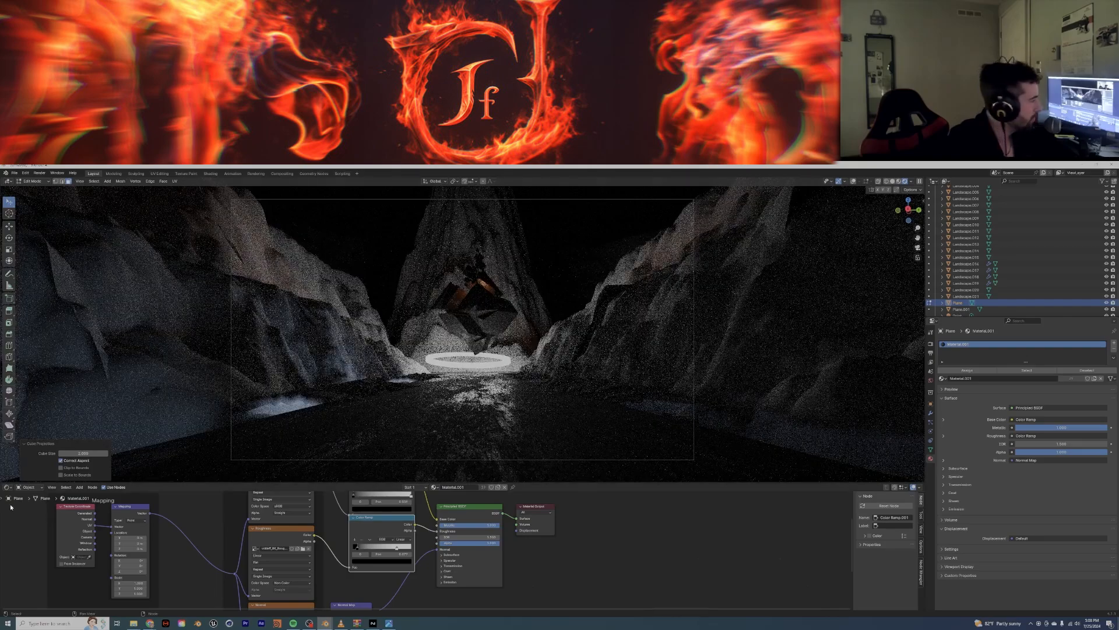
pyautogui.click(32, 181)
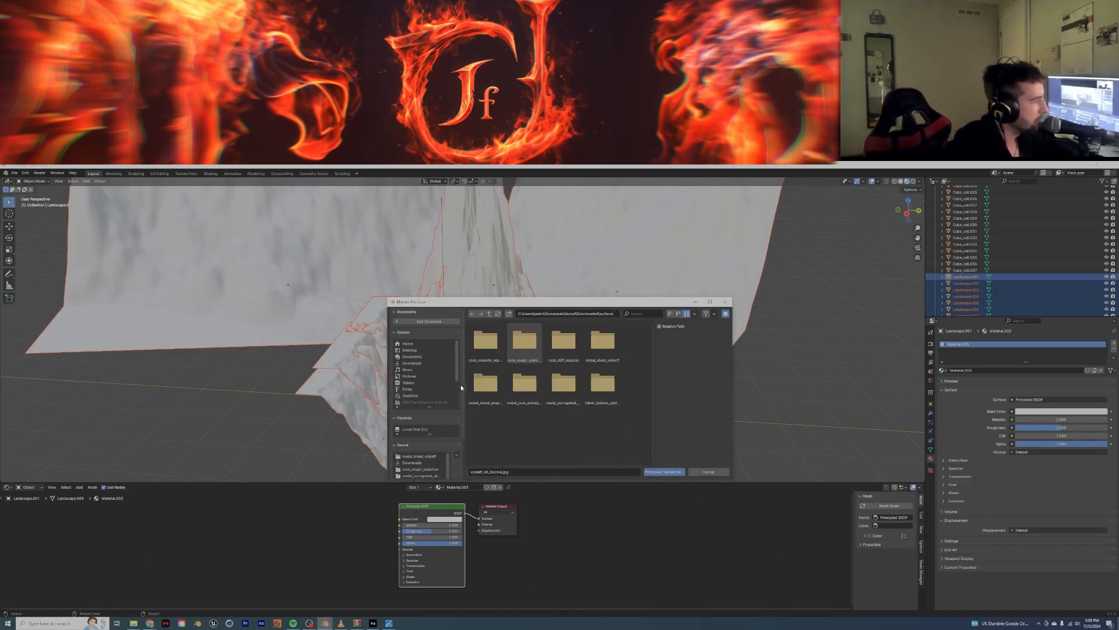
pyautogui.moveTo(513, 352)
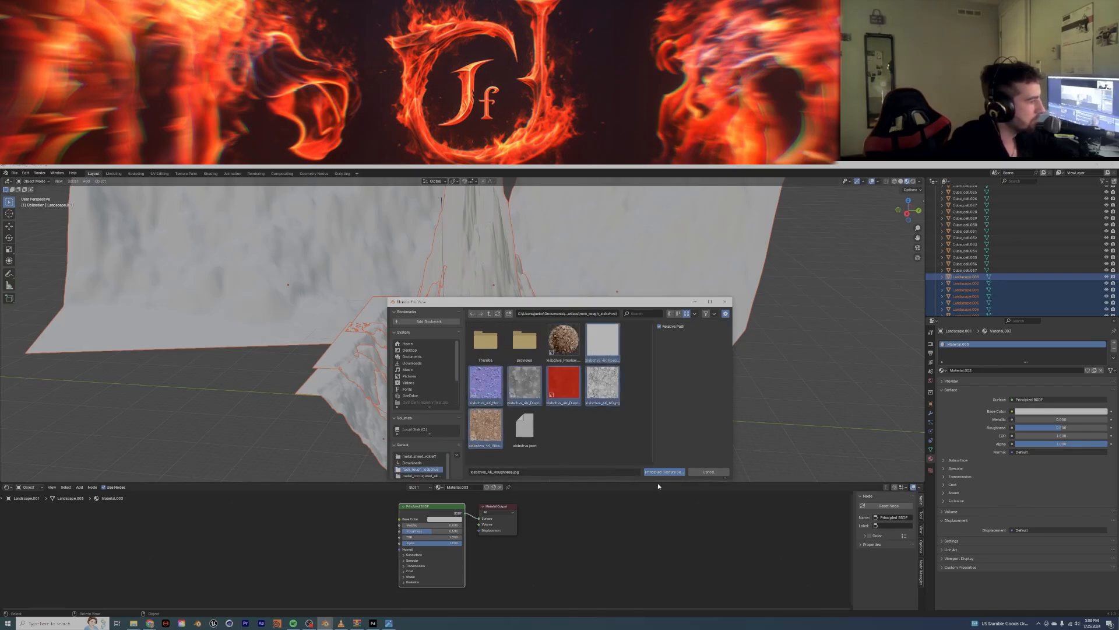
# - Load a rock texture image into the canyon landscape material
pyautogui.click(663, 471)
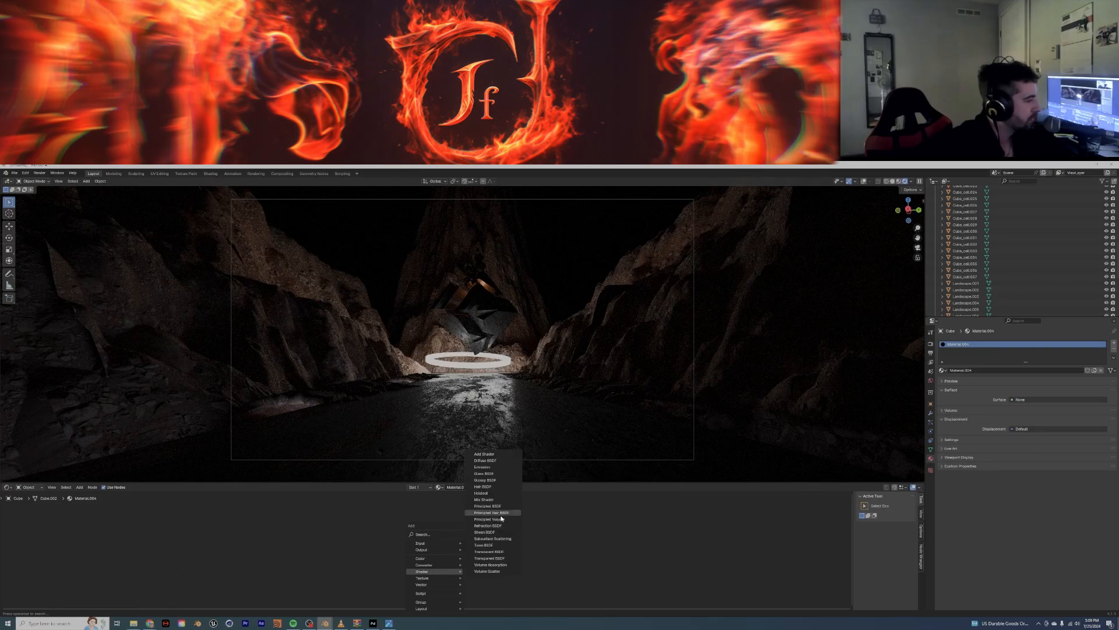
# - Add a Principled BSDF shader to the central rock's new material
pyautogui.click(490, 518)
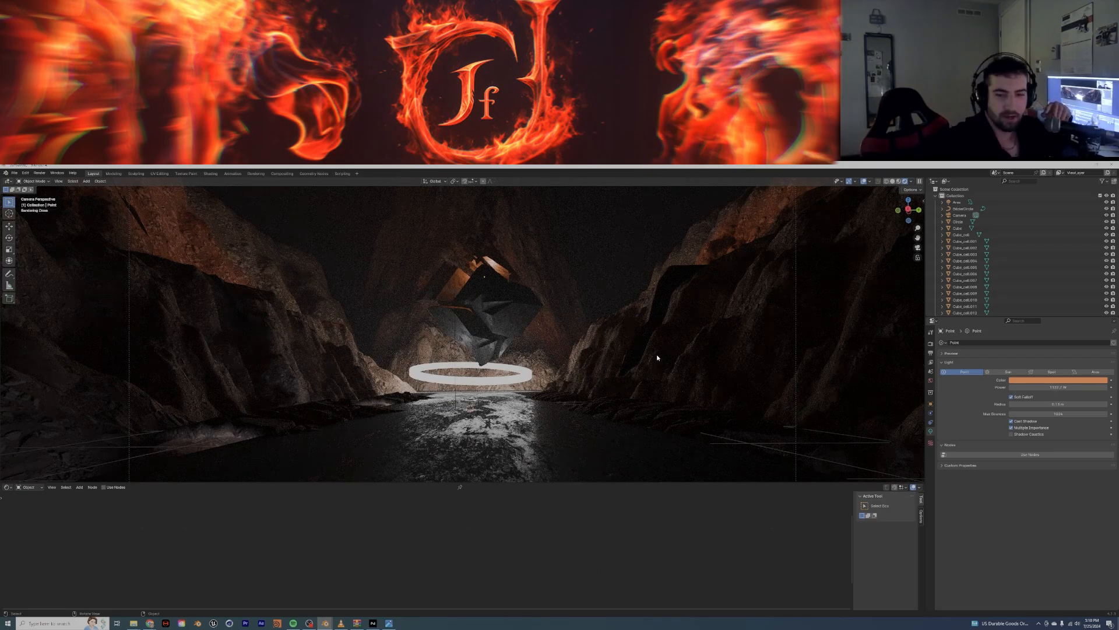
pyautogui.moveTo(528, 408)
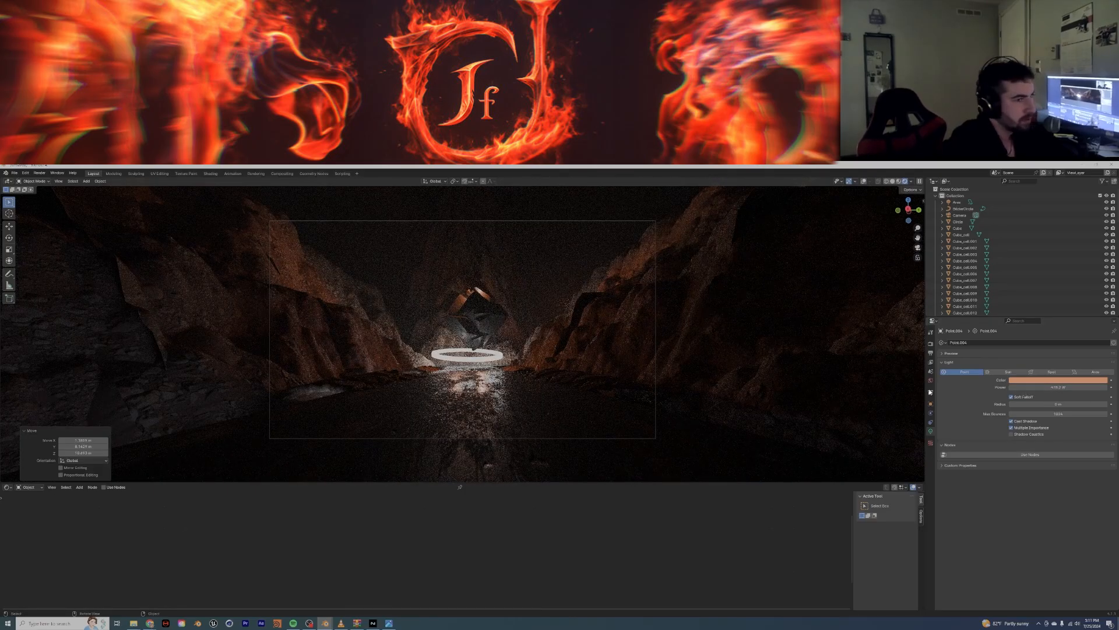
# - Finish positioning an orange point light along the canyon
pyautogui.click(1064, 379)
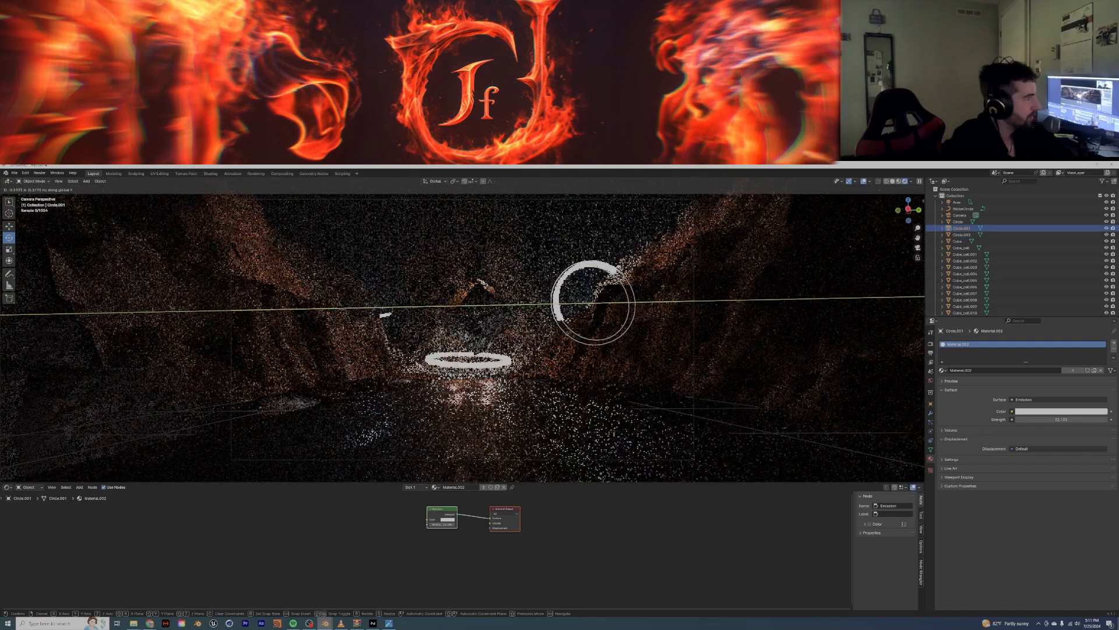
# - Stand the duplicated ring upright and place it beside the rock
pyautogui.moveTo(589, 300); pyautogui.dragTo(538, 336)
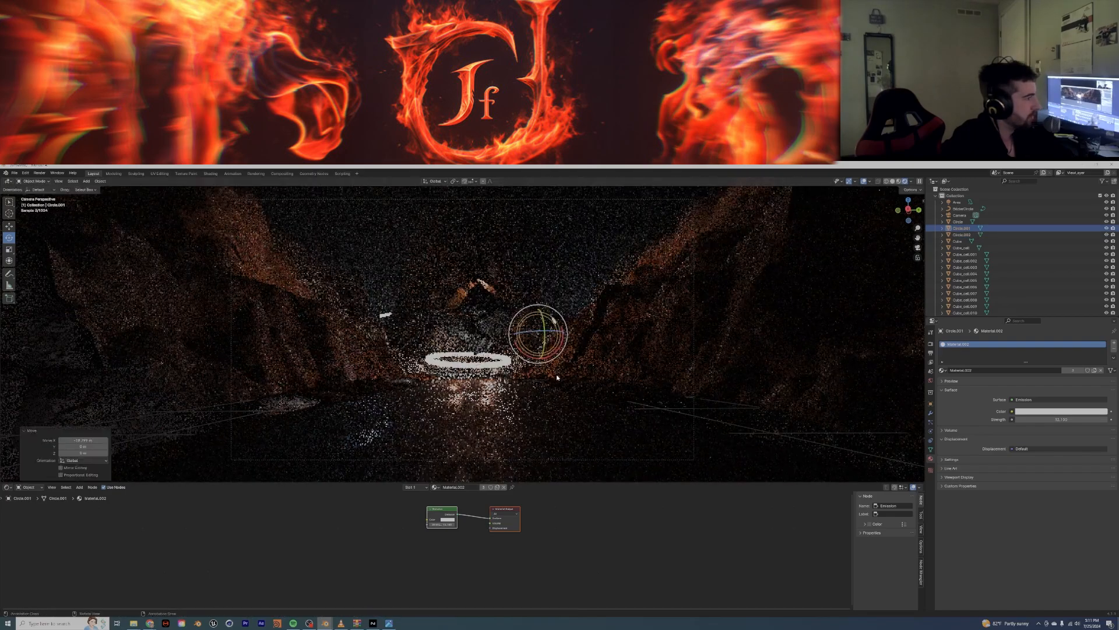
pyautogui.moveTo(538, 332); pyautogui.dragTo(557, 328)
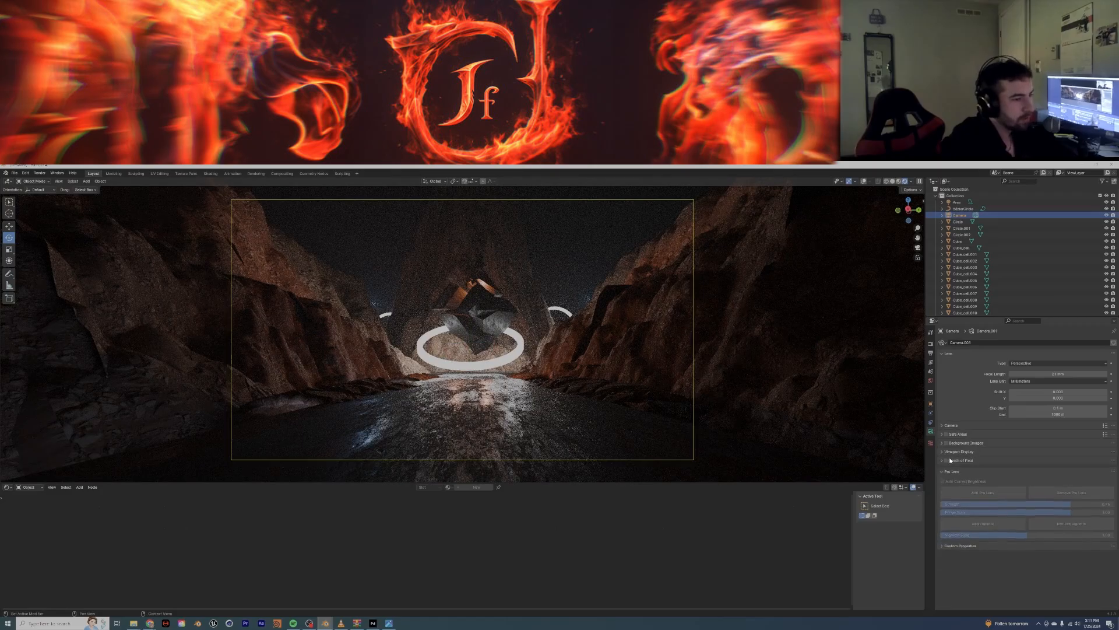
# - Switch the viewport to the scene camera's view of the canyon
pyautogui.click(960, 460)
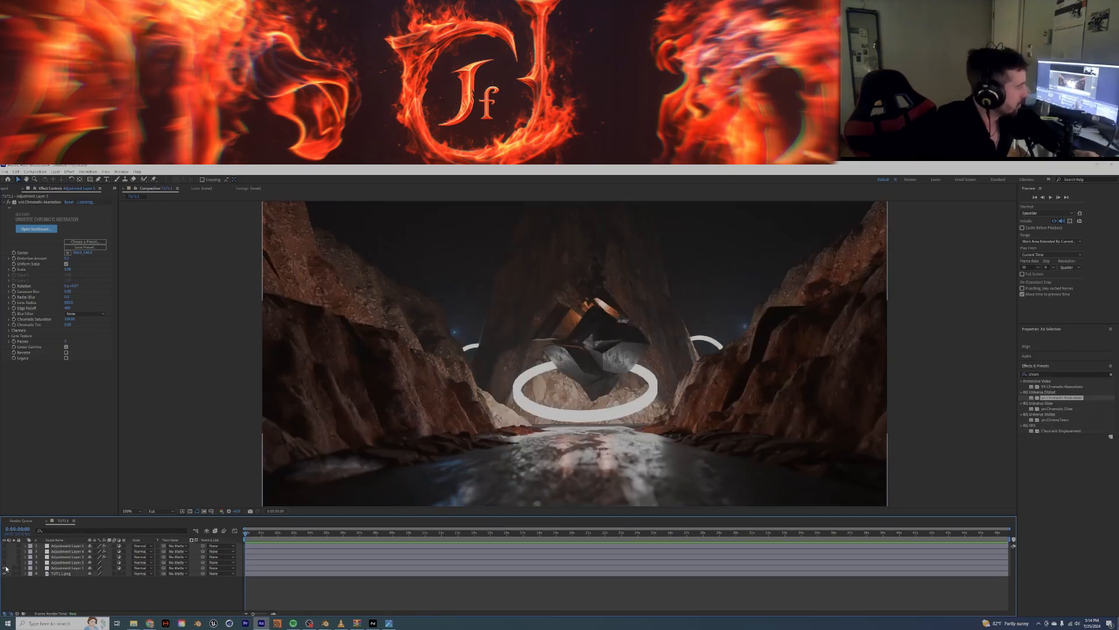
pyautogui.click(68, 562)
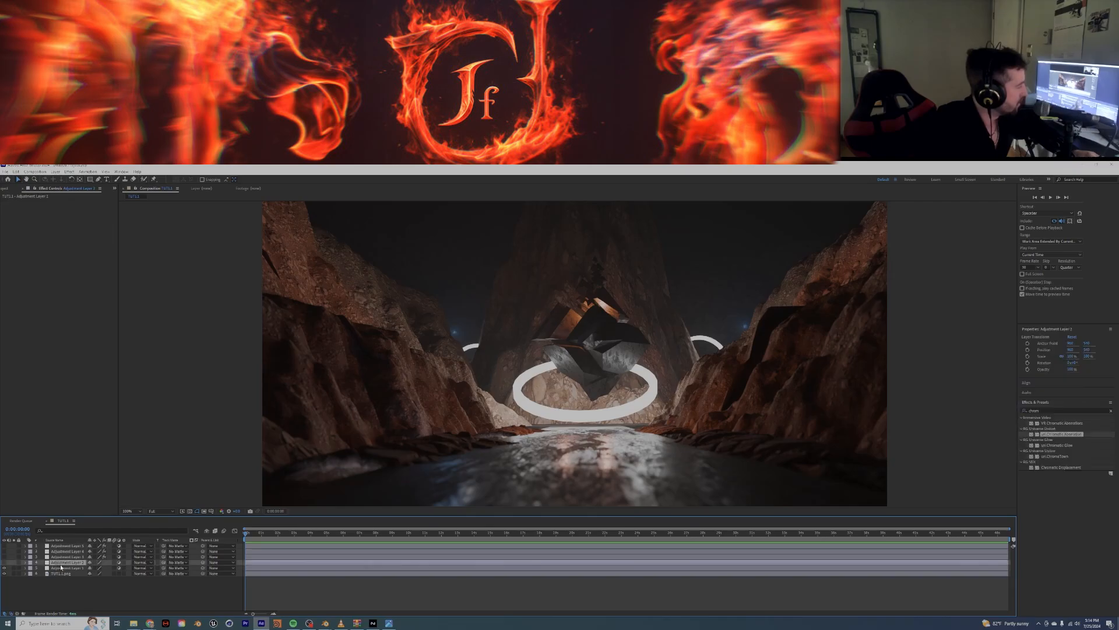